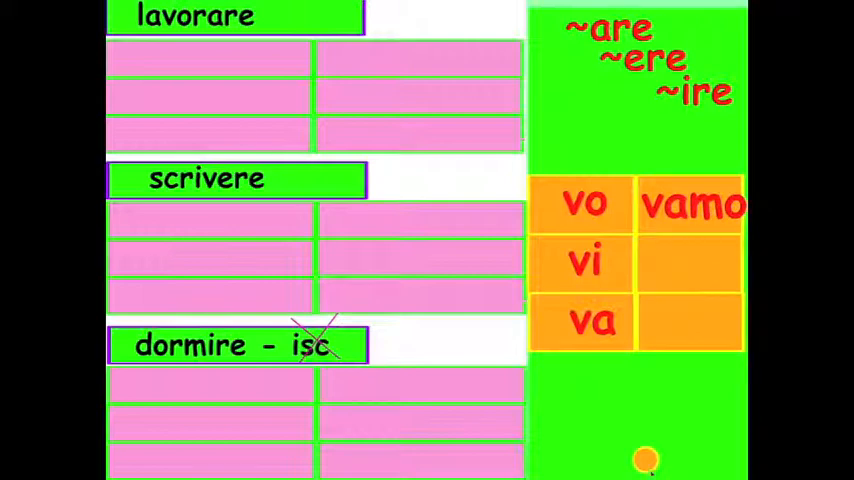
Step: Reveal the vate and vano endings so the chart shows vo, vi, va, vamo, vate, vano
left_click(692, 262)
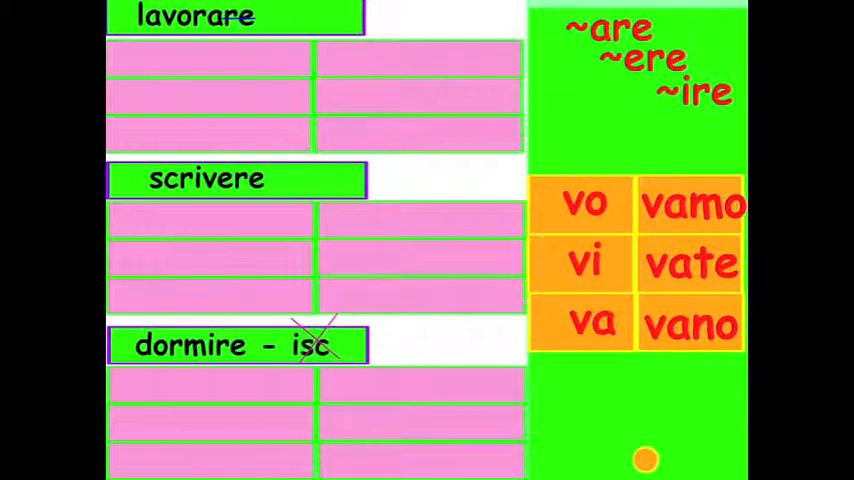
Step: Reveal all six imperfect forms of lavorare, scrivere and dormire, from lavoravo through dormivano
left_click(200, 58)
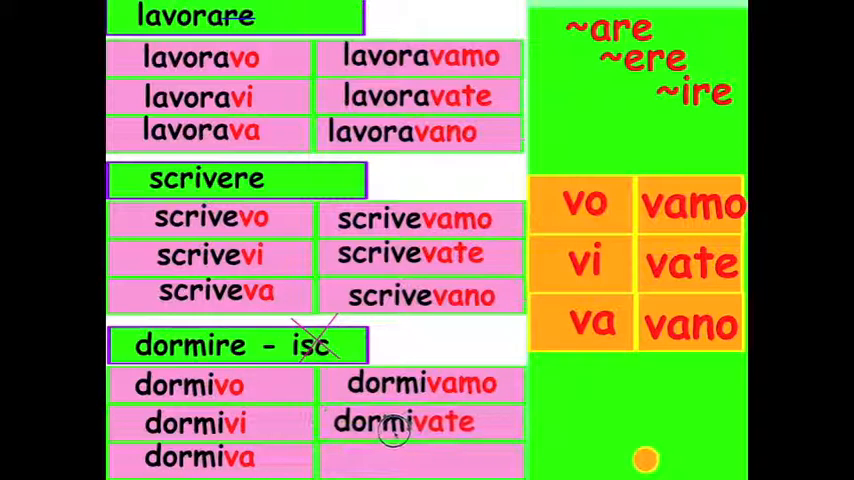
left_click(416, 458)
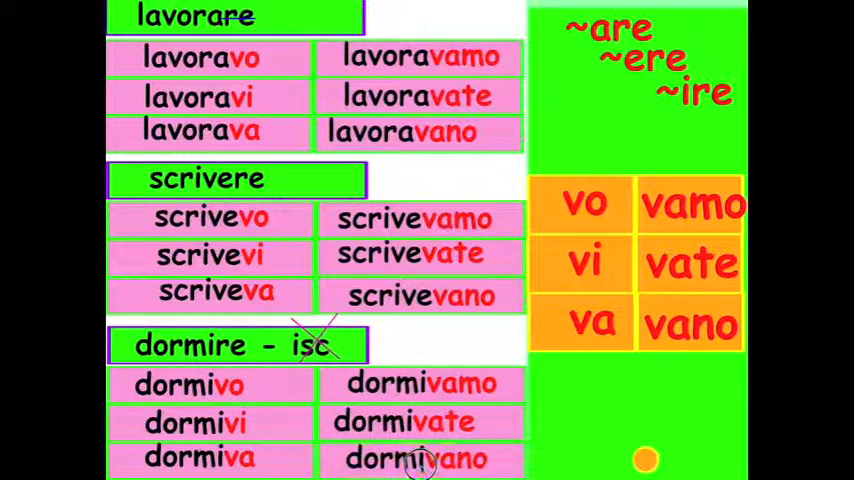